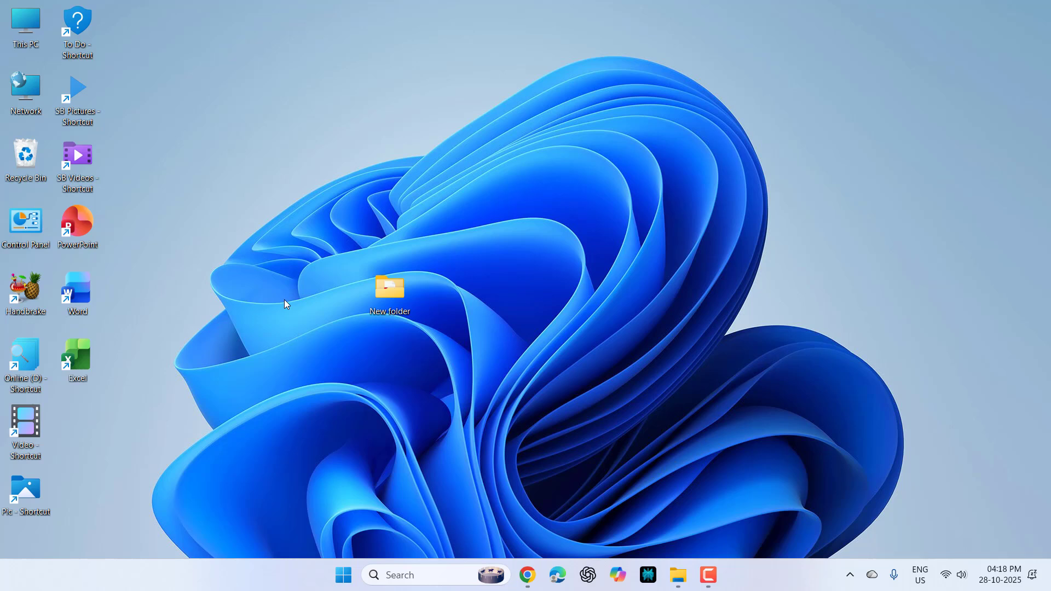
pyautogui.moveTo(672, 422)
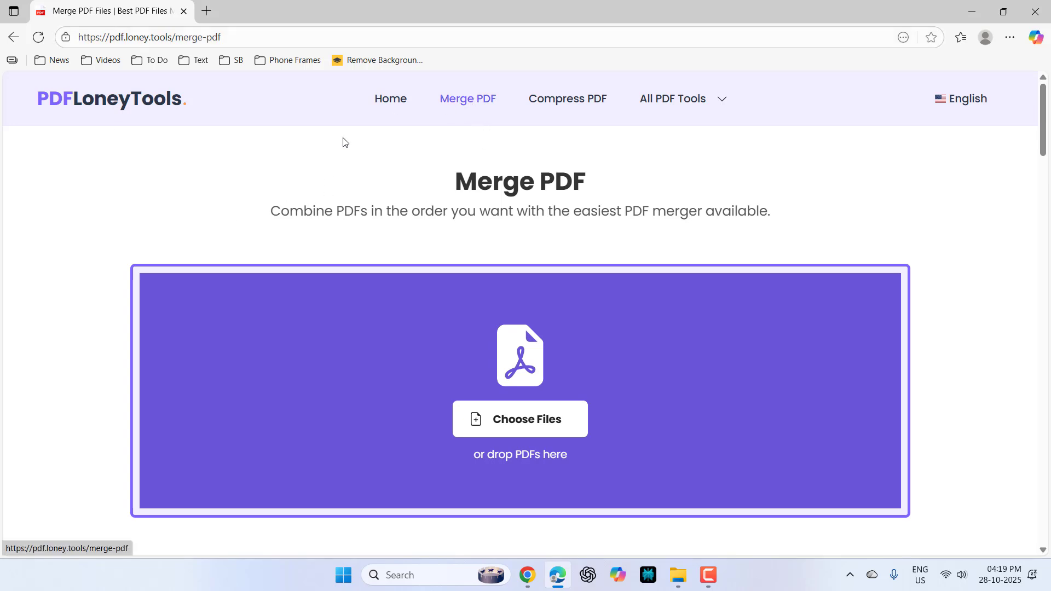
pyautogui.moveTo(292, 282)
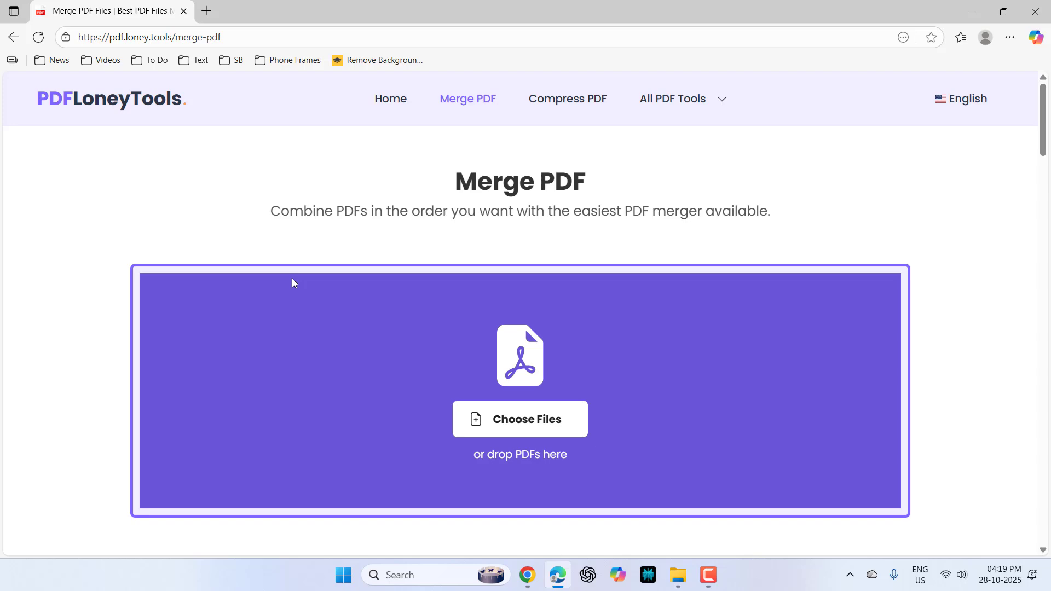
# Open the desktop New folder and preview PDF 2.
pyautogui.scroll(-3)
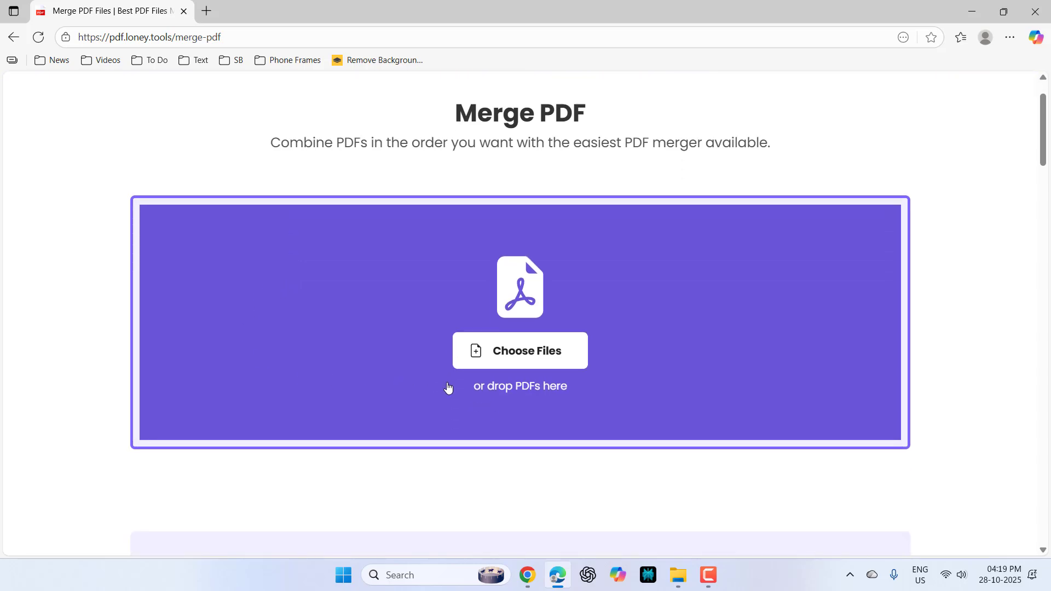
pyautogui.moveTo(967, 6)
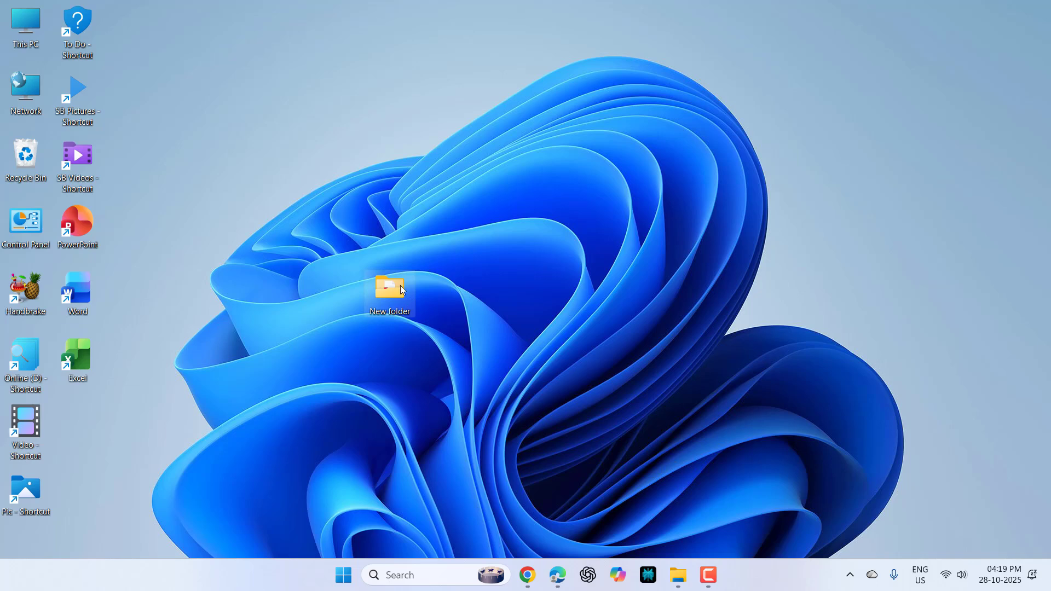
pyautogui.doubleClick(389, 292)
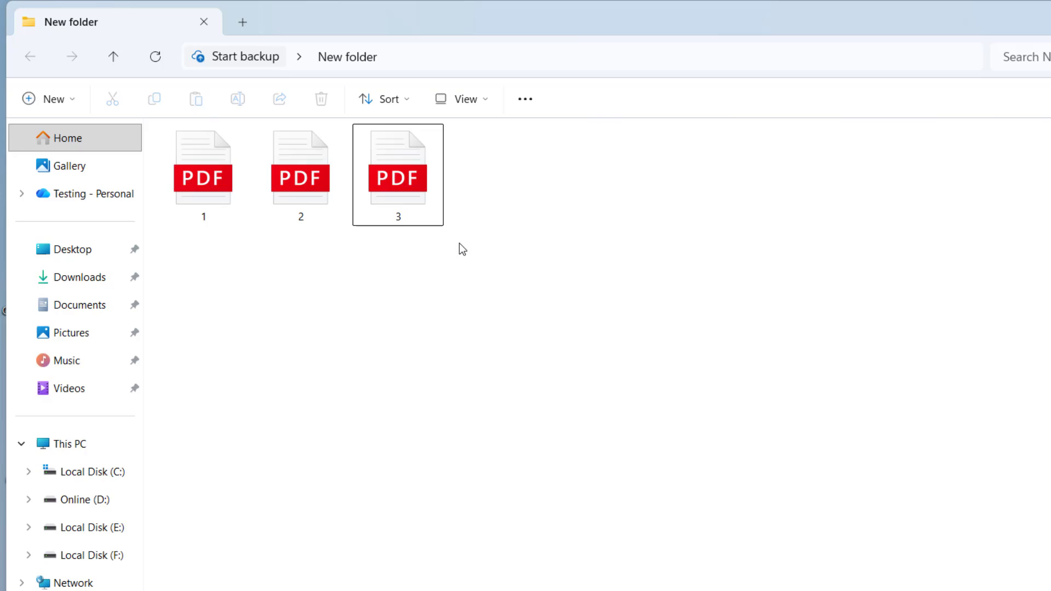
pyautogui.doubleClick(202, 161)
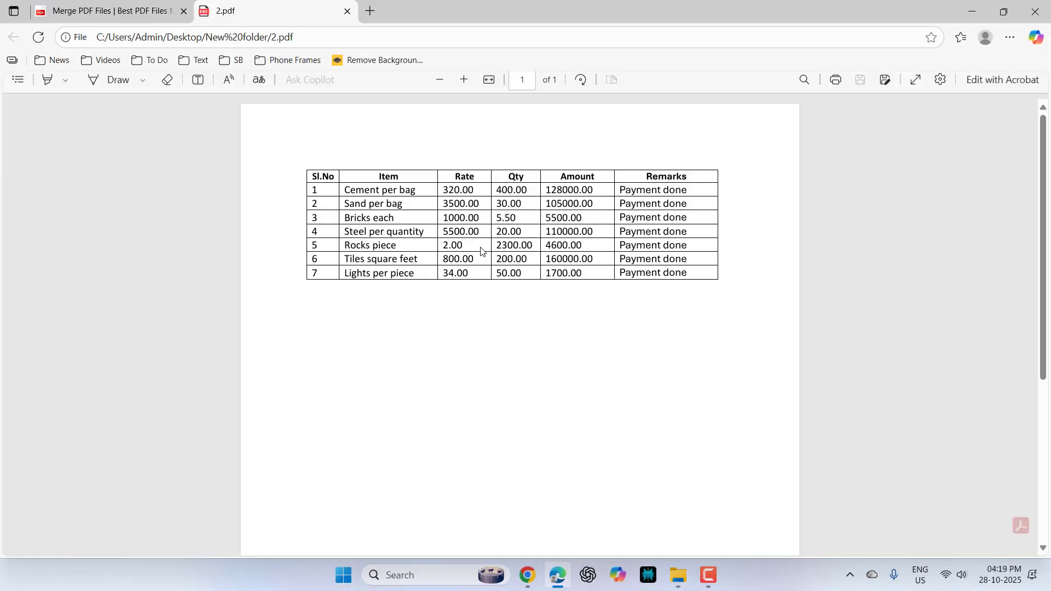
# Close the PDF 2 preview, clear the selection, and return to the Merge PDF page.
pyautogui.click(347, 11)
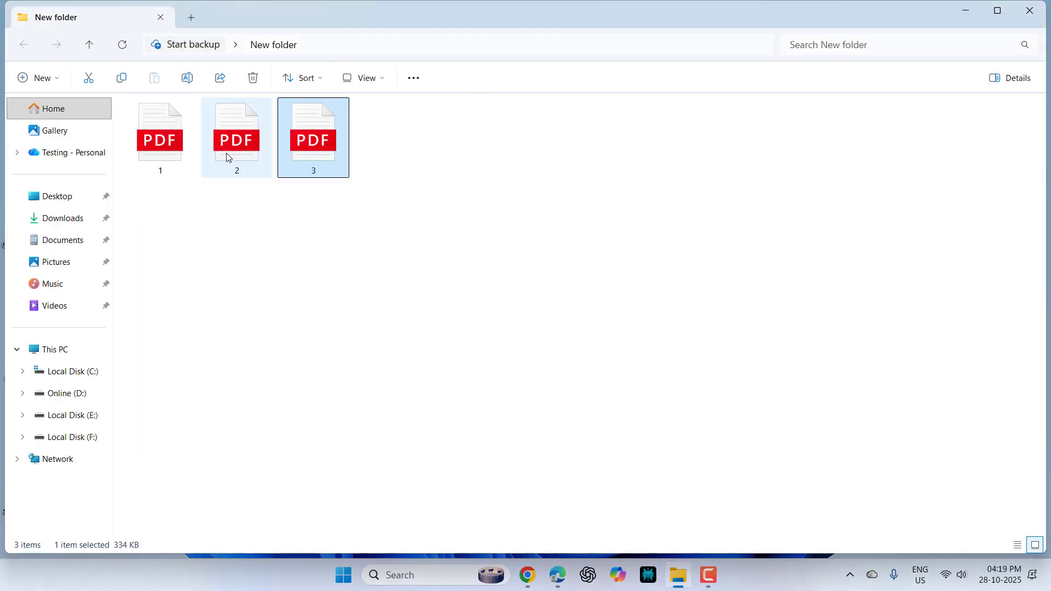
pyautogui.click(488, 282)
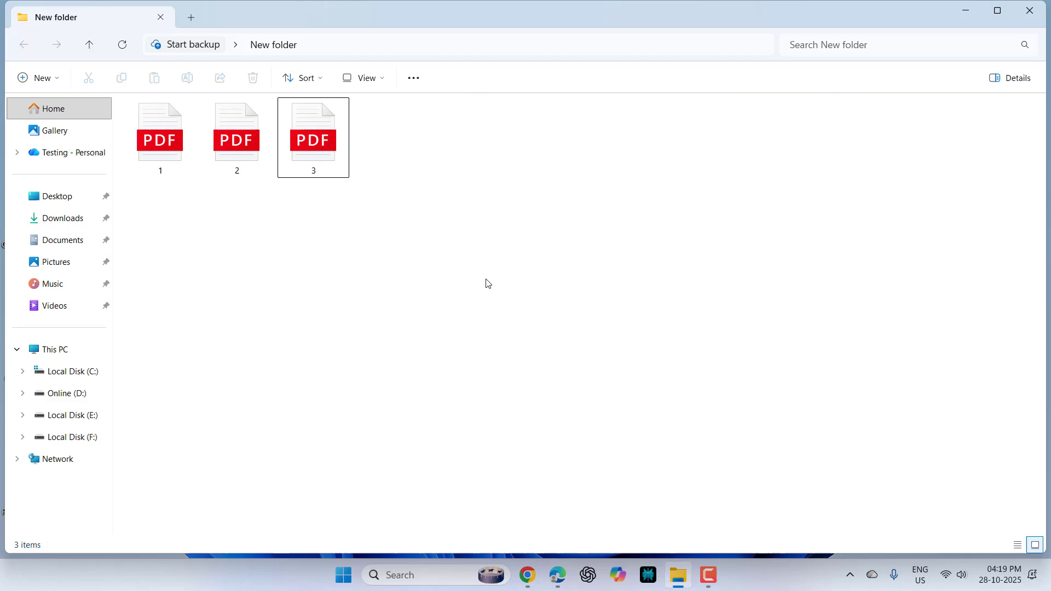
pyautogui.click(527, 574)
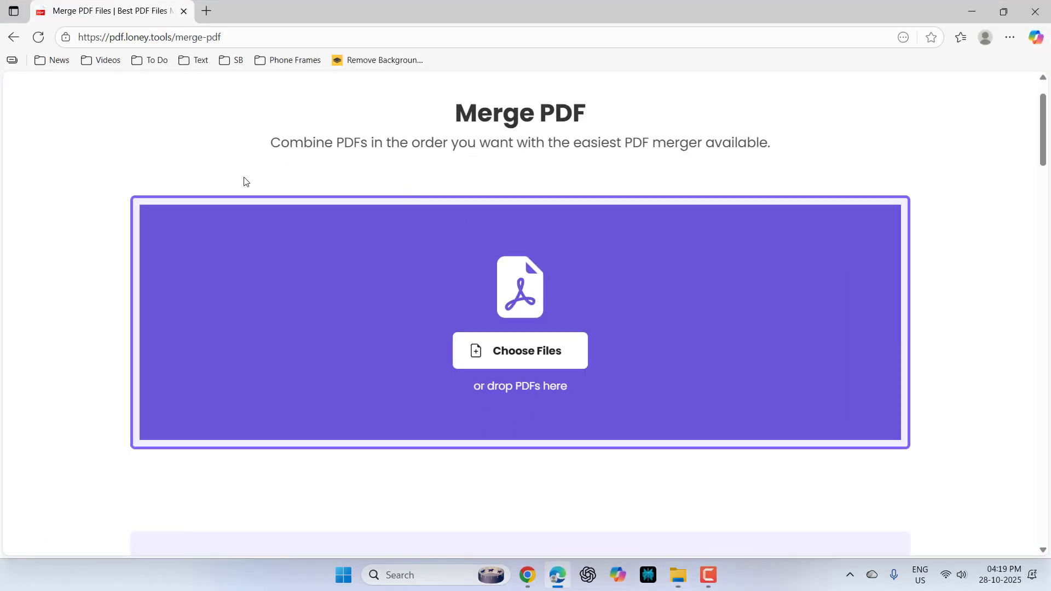
pyautogui.moveTo(522, 362)
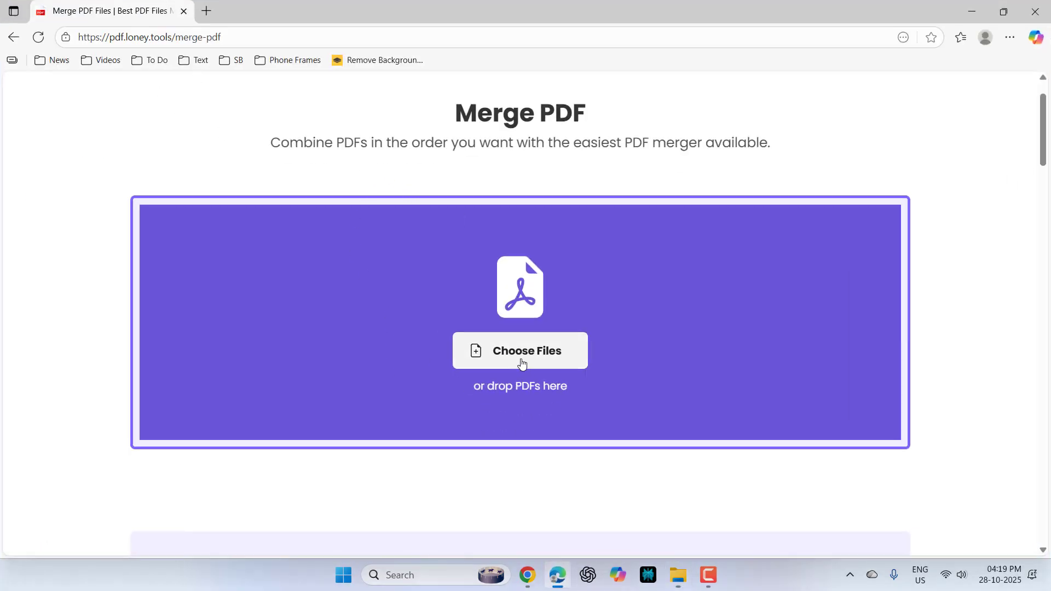
# Upload 1.pdf, 2.pdf and 3.pdf from New folder into the merge tool.
pyautogui.click(519, 349)
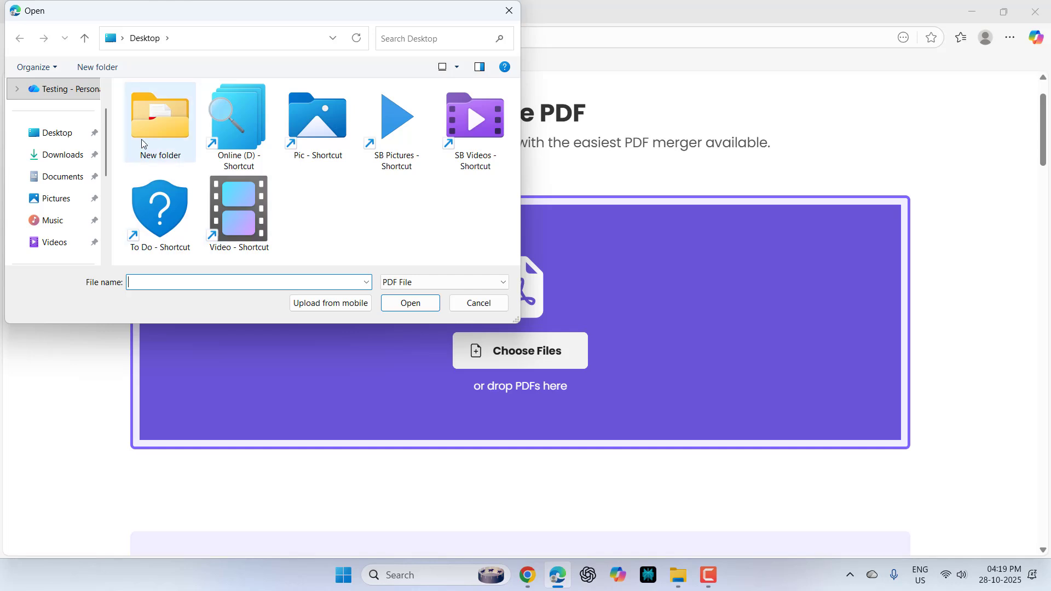
pyautogui.doubleClick(159, 115)
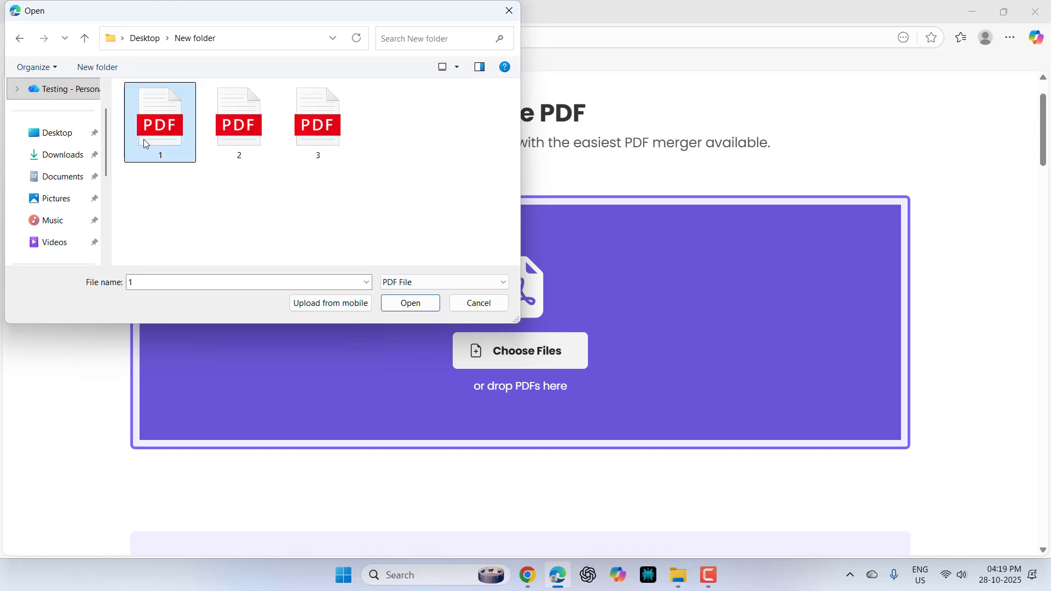
pyautogui.click(317, 122)
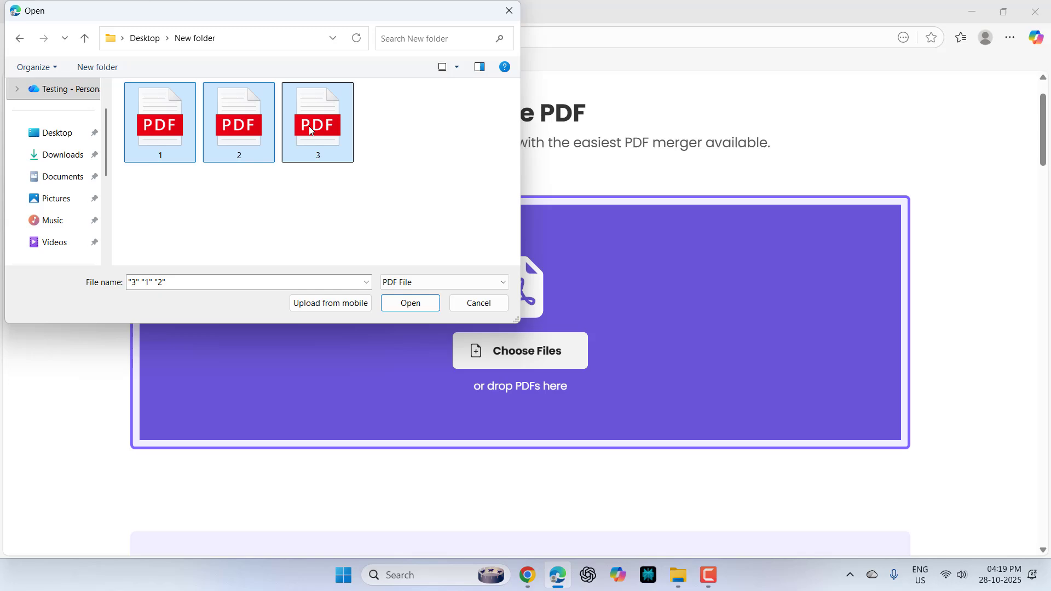
pyautogui.click(410, 302)
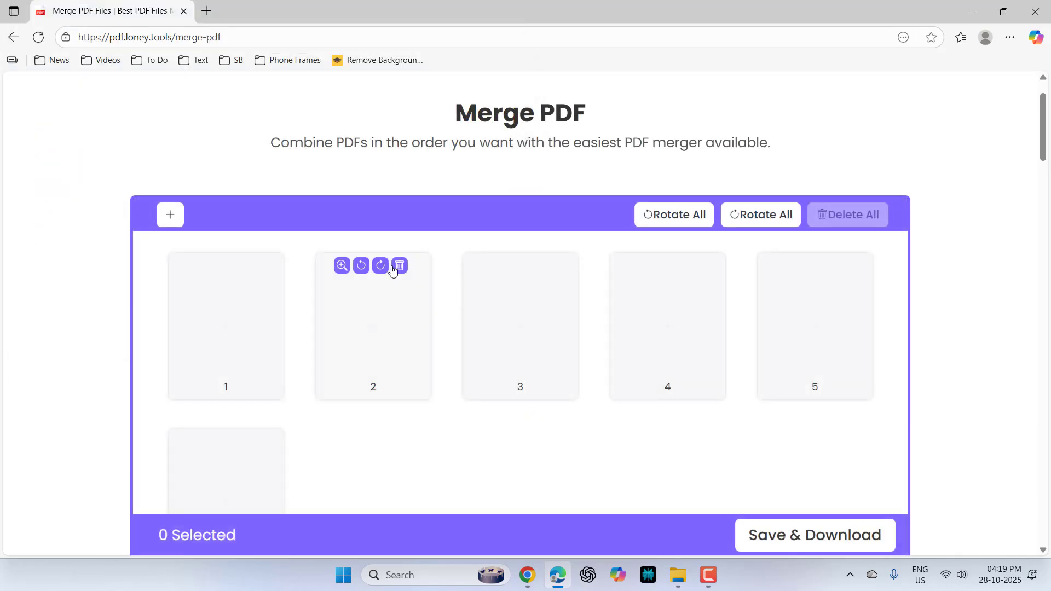
# Save and download the merged MergedPDF.pdf, then show it in its Desktop folder.
pyautogui.scroll(-3)
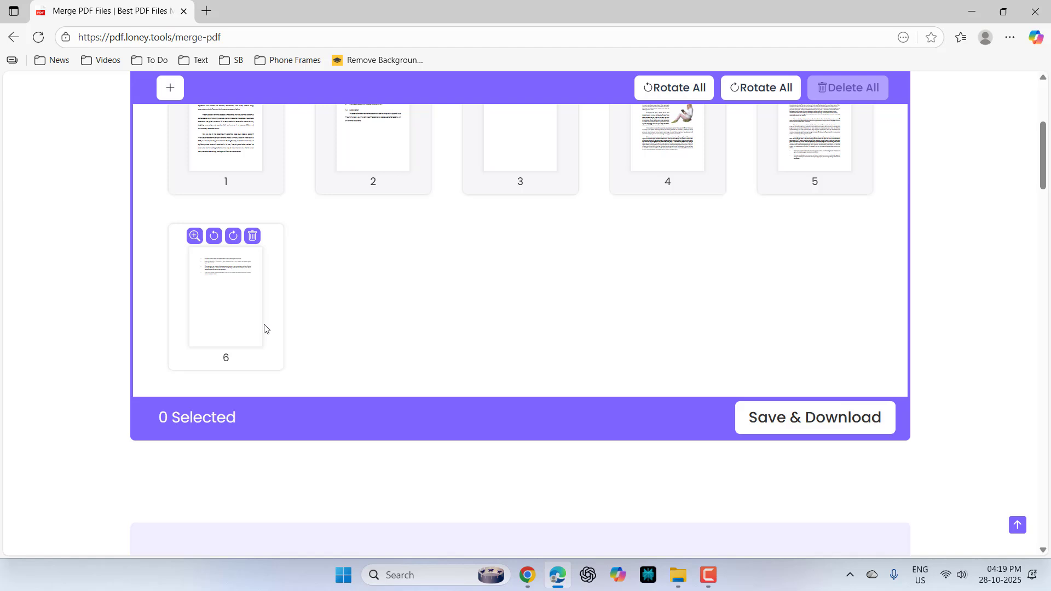
pyautogui.scroll(3)
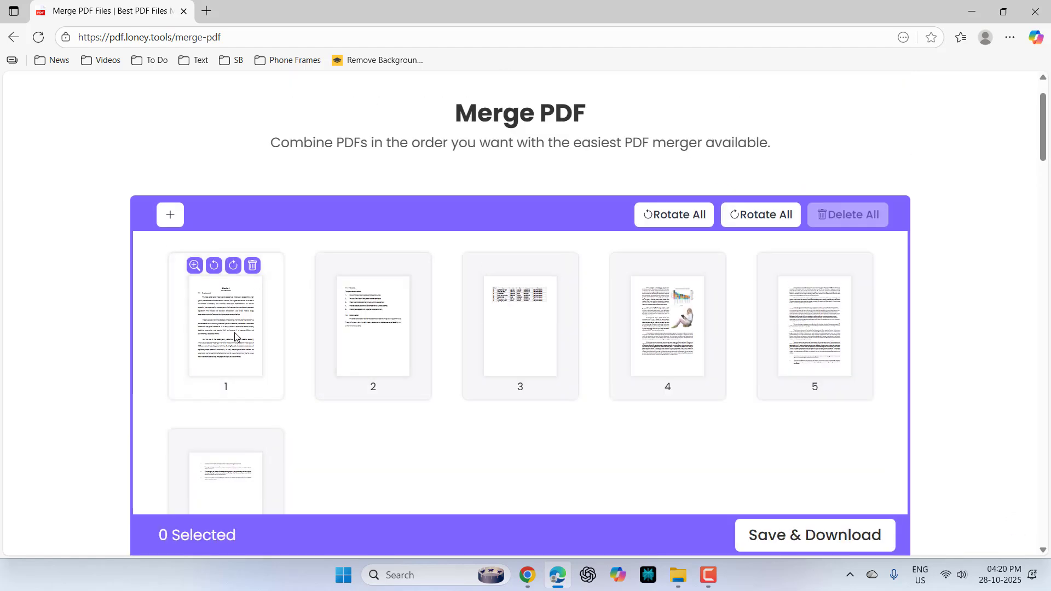
pyautogui.moveTo(685, 231)
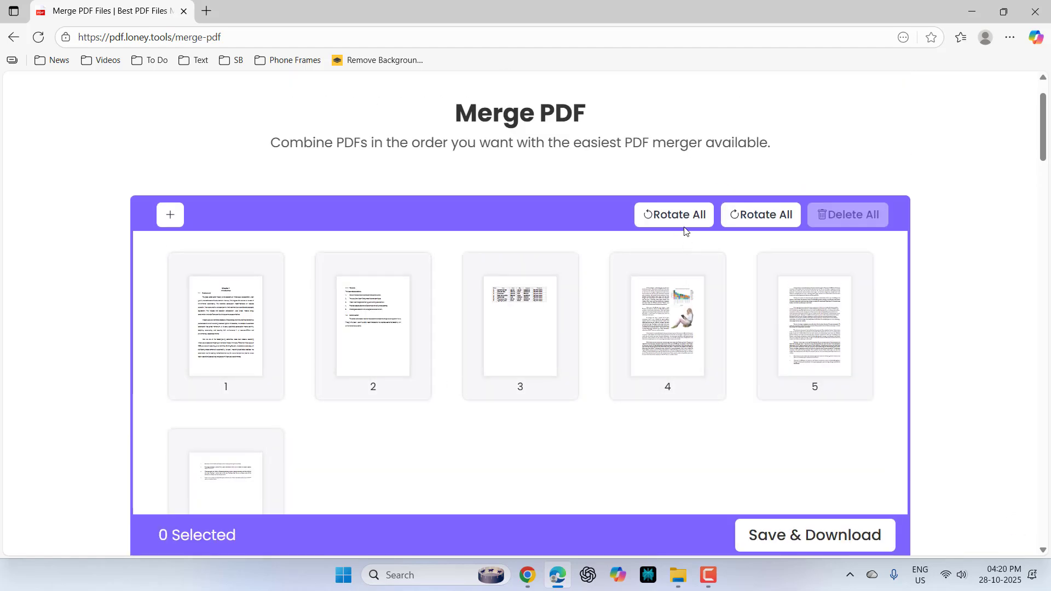
pyautogui.moveTo(674, 215)
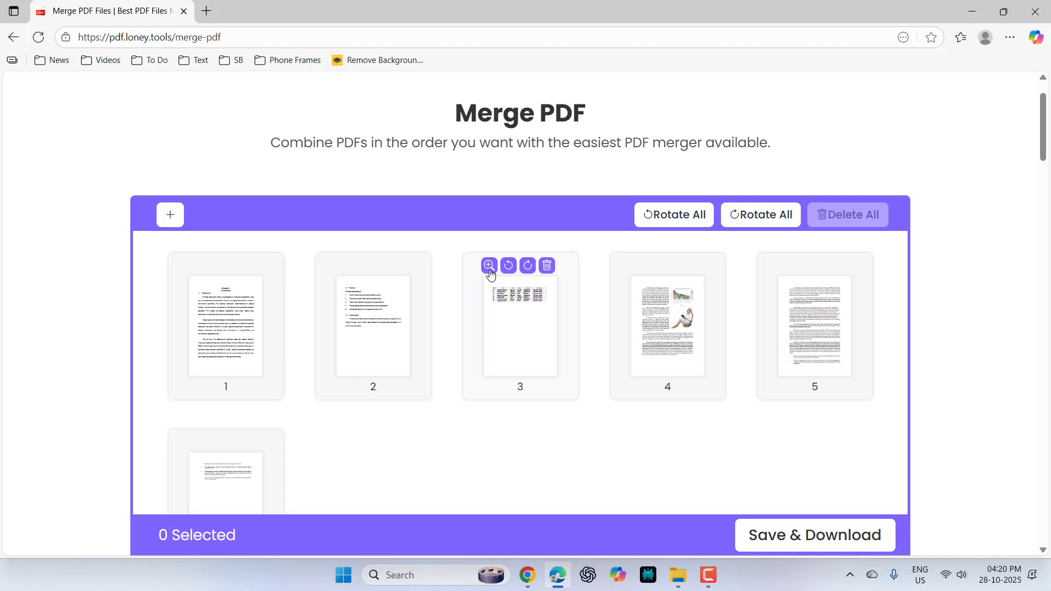
pyautogui.scroll(-3)
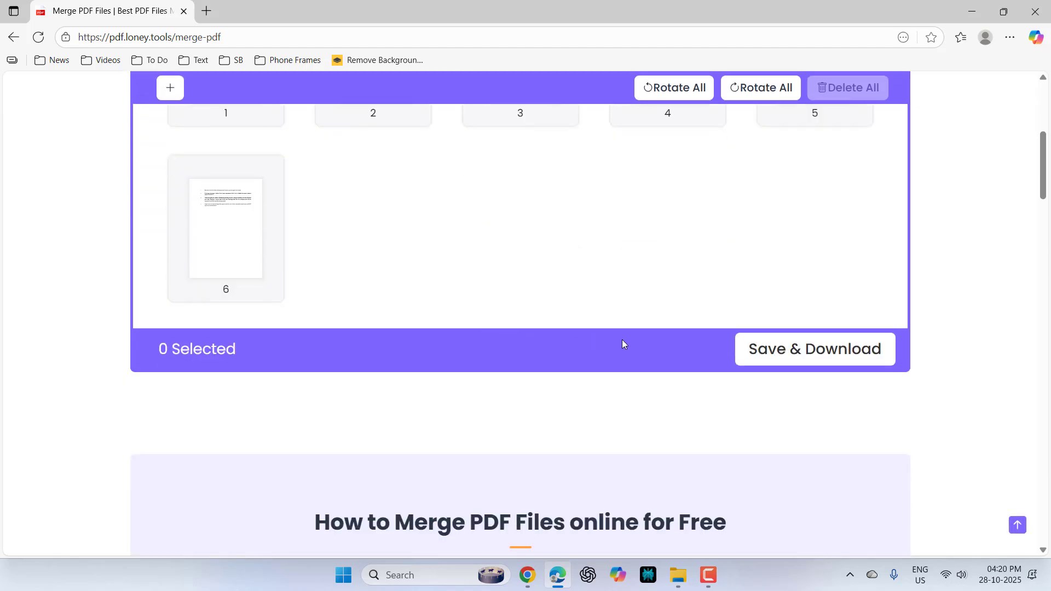
pyautogui.moveTo(815, 348)
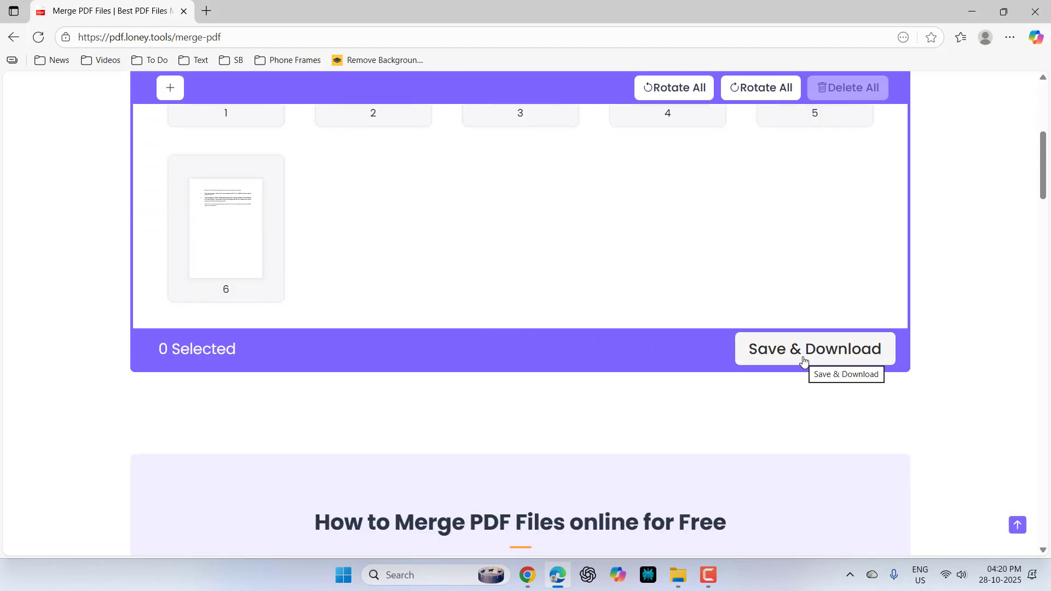
pyautogui.click(815, 349)
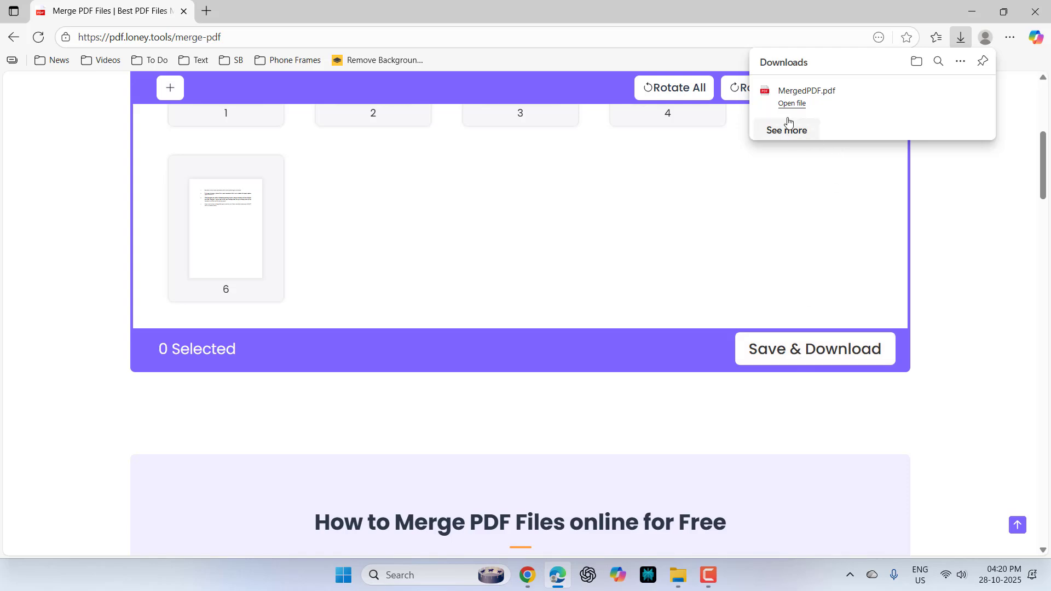
pyautogui.moveTo(961, 98)
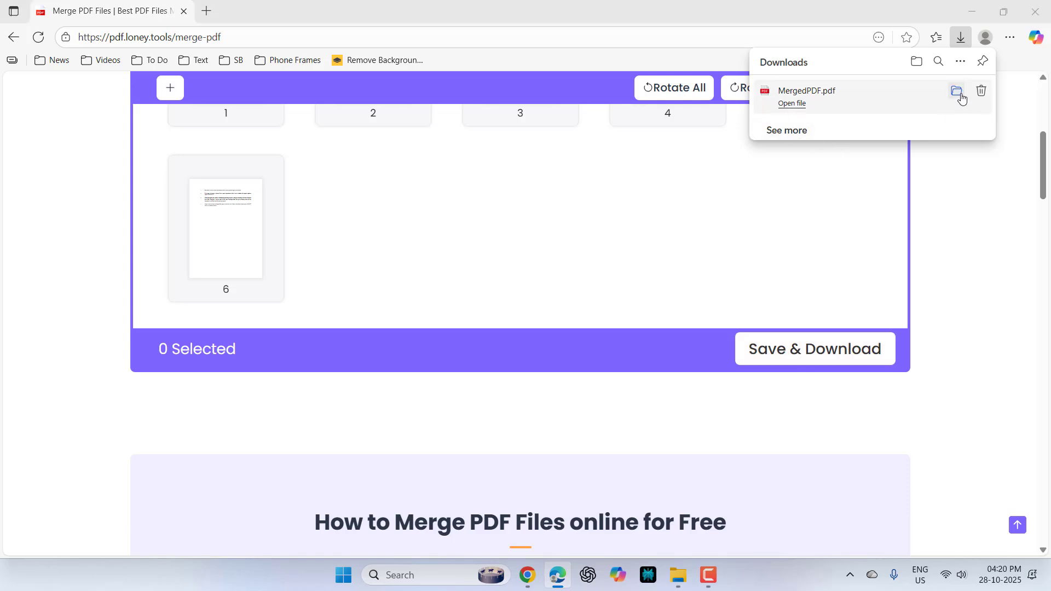
pyautogui.click(956, 91)
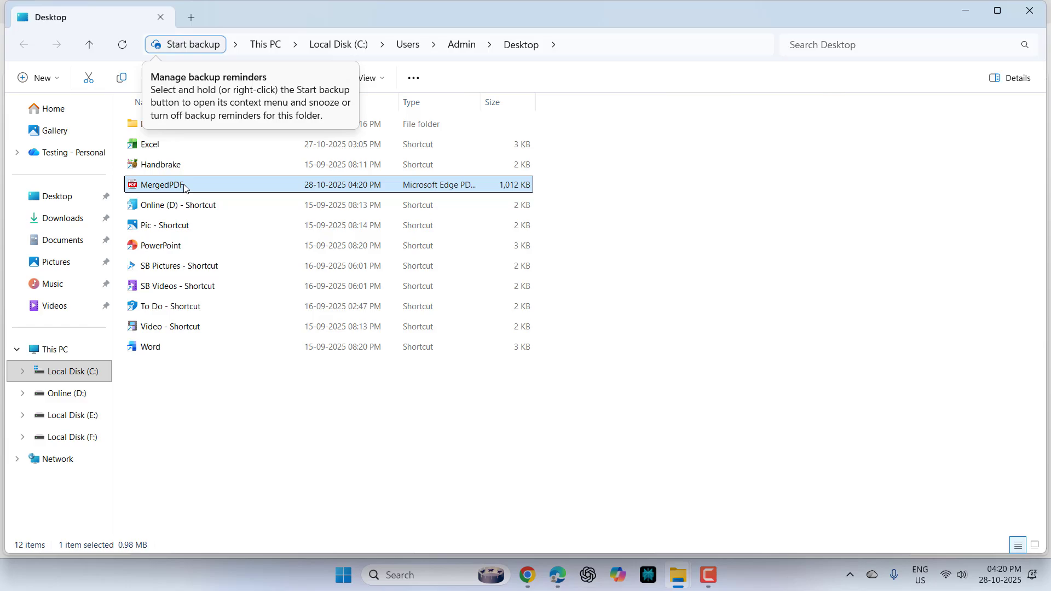
# Open MergedPDF.pdf in Edge and scroll through all six pages.
pyautogui.doubleClick(161, 185)
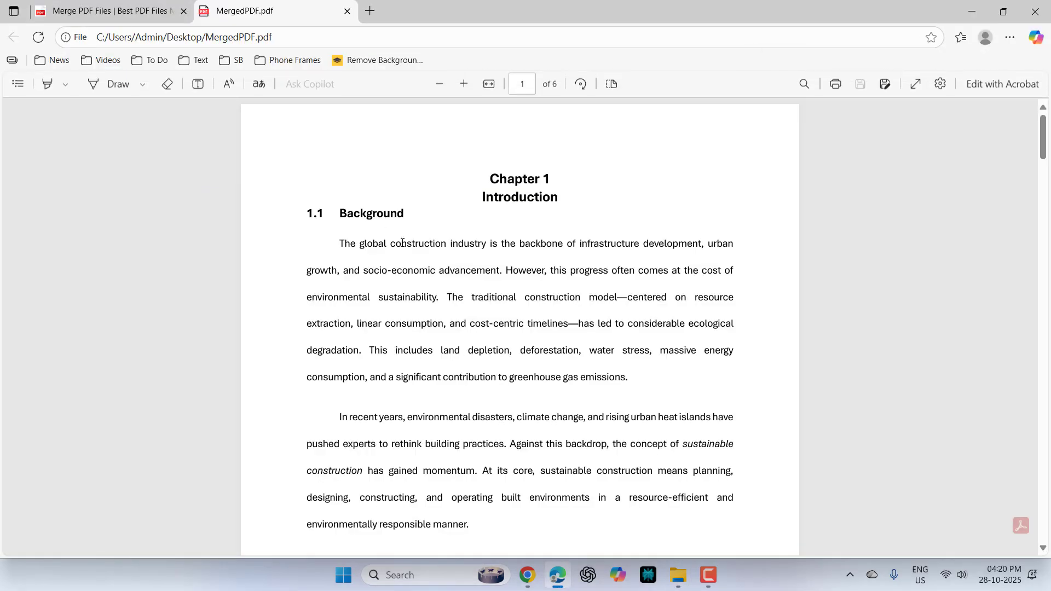
pyautogui.scroll(-3)
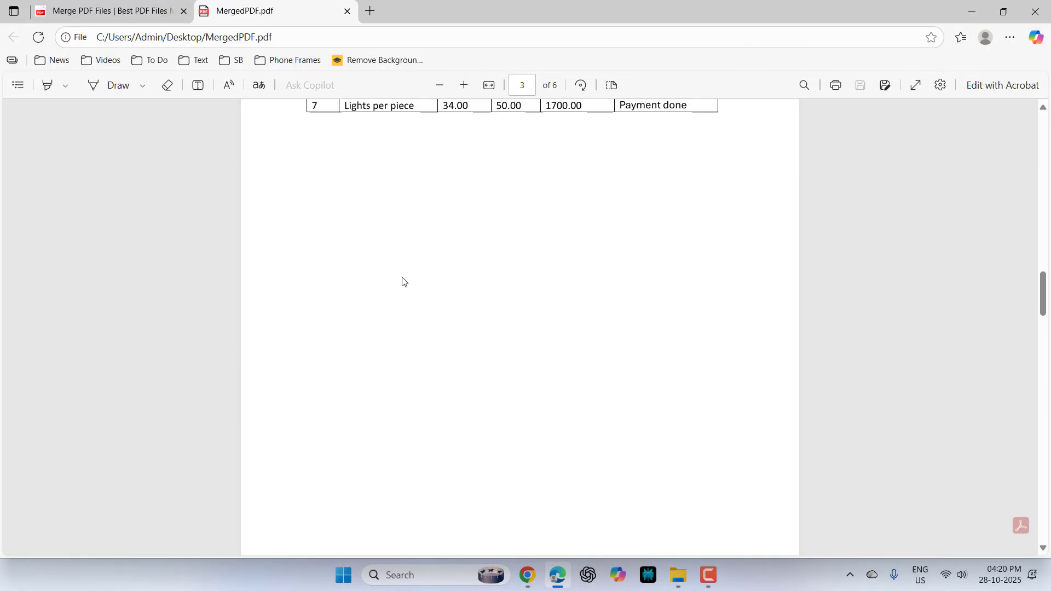
pyautogui.scroll(-3)
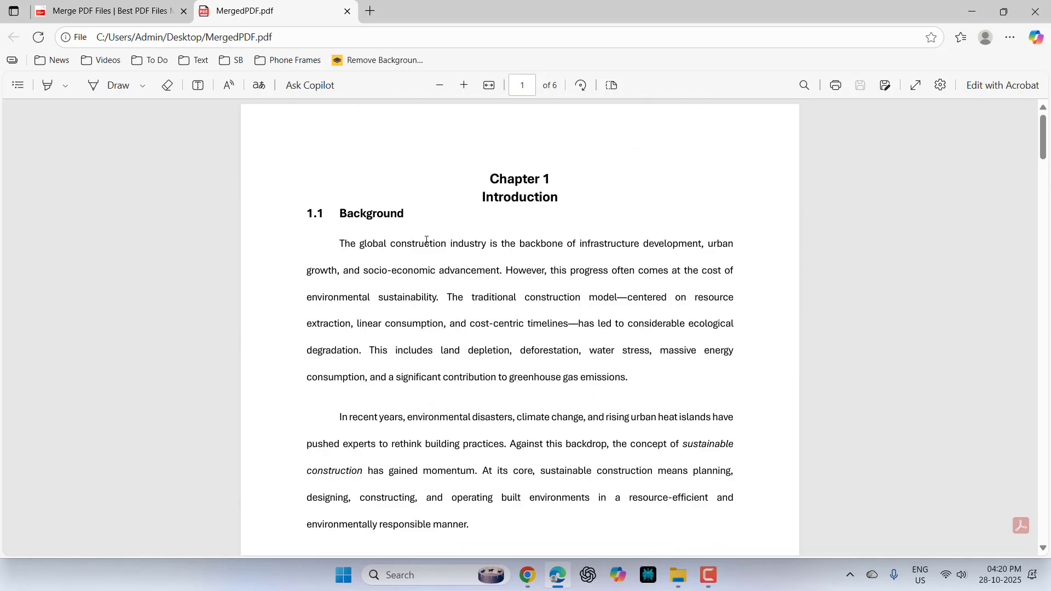
pyautogui.scroll(-3)
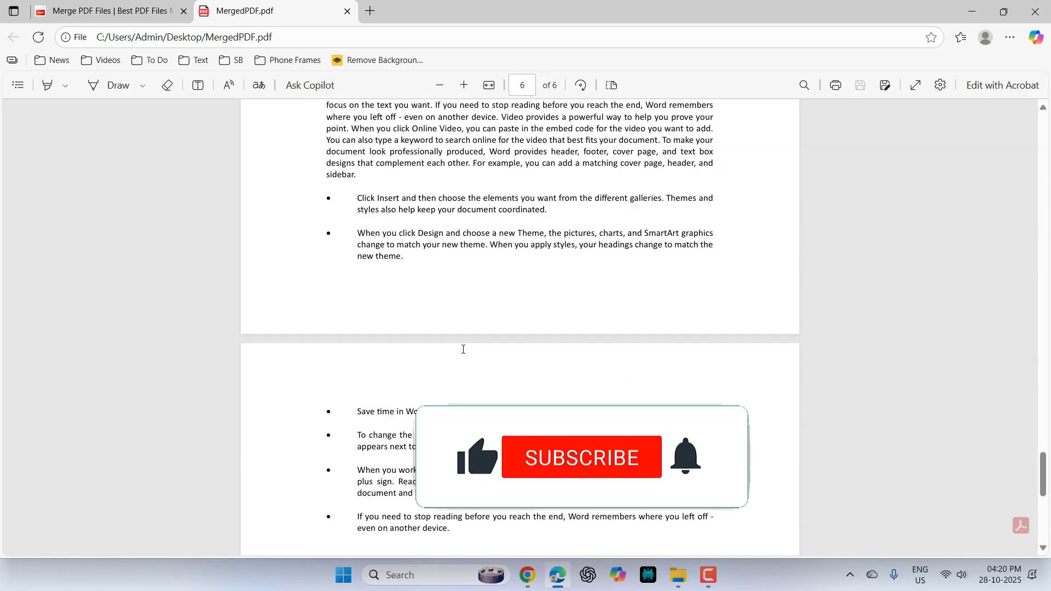
pyautogui.scroll(3)
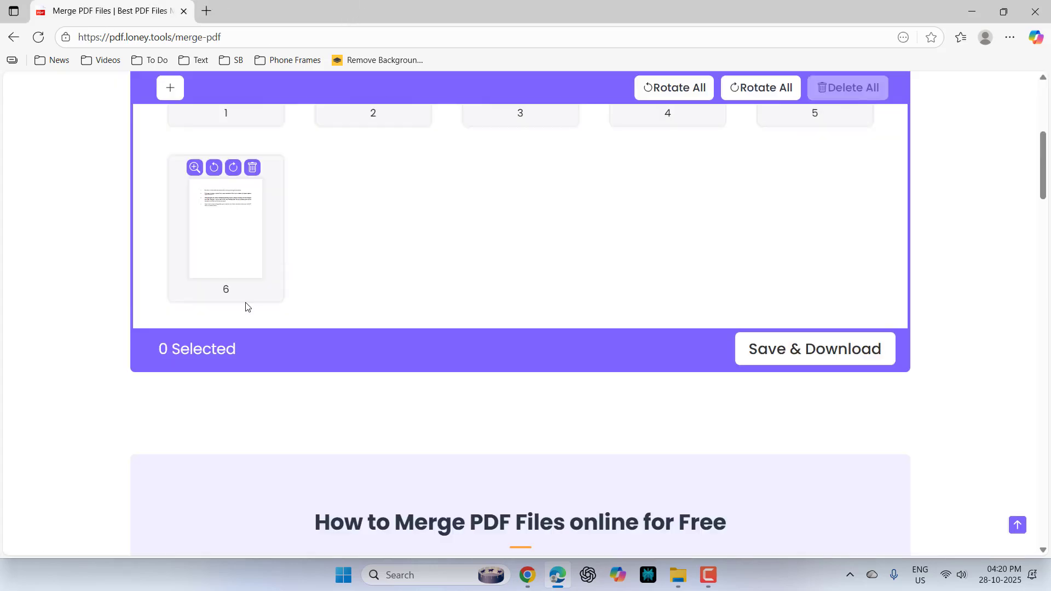
# Switch to the Desktop folder window and open New folder with PDFs 1, 2 and 3.
pyautogui.scroll(3)
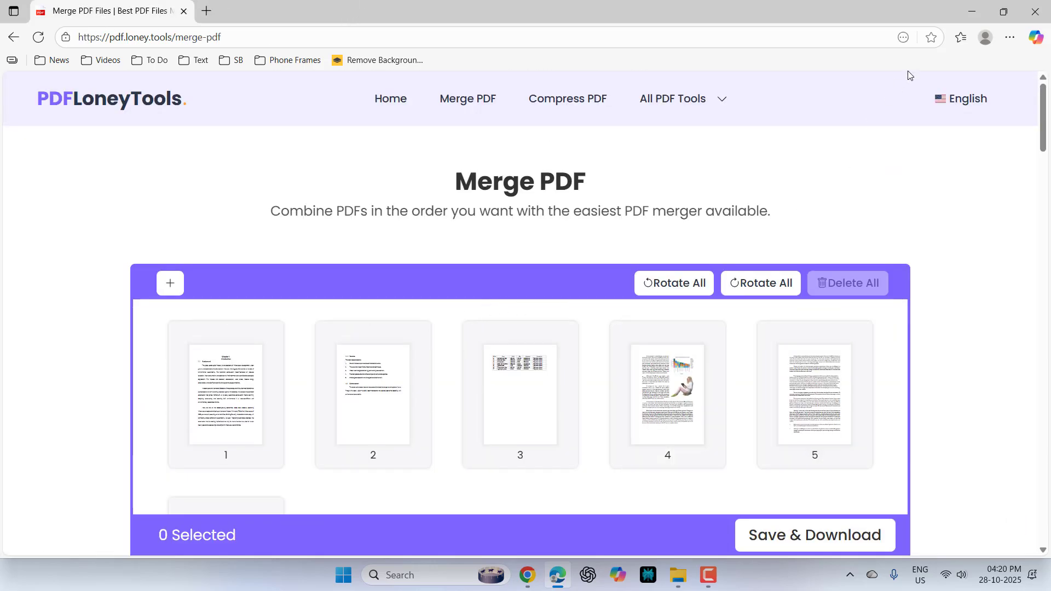
pyautogui.click(677, 574)
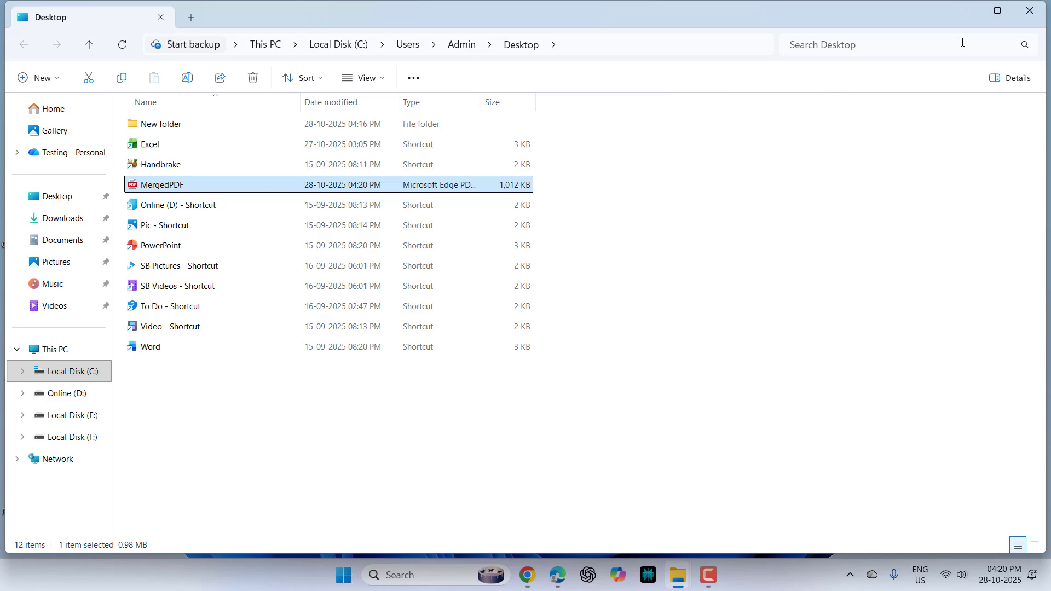
pyautogui.doubleClick(161, 124)
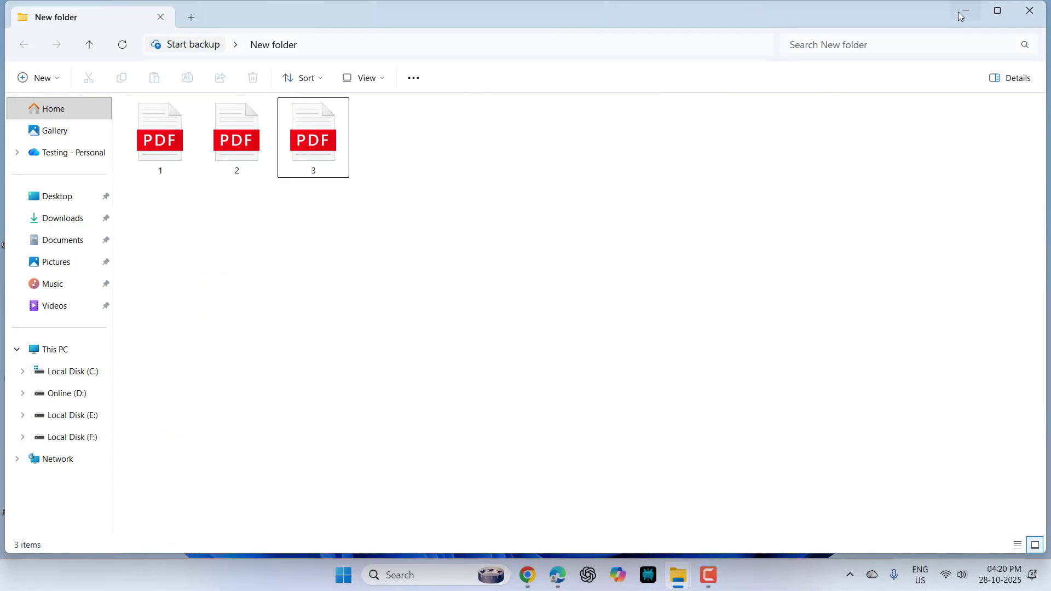